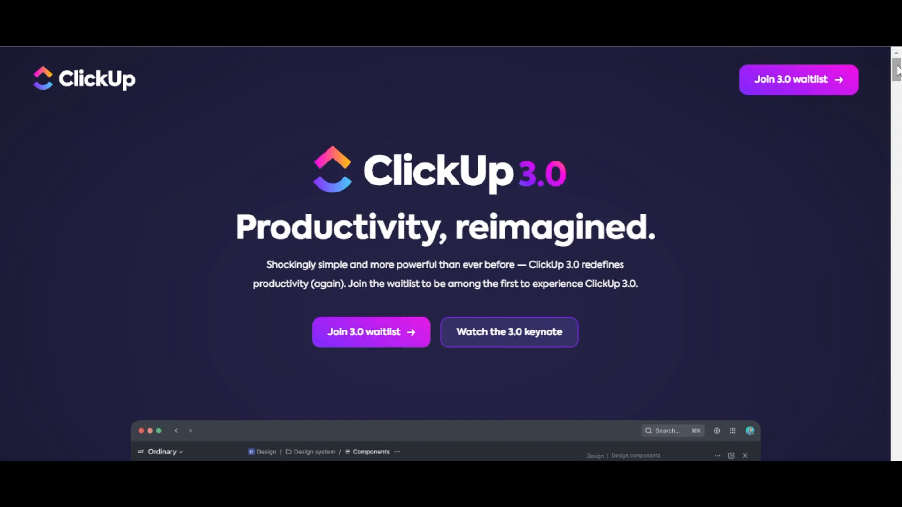
- Scroll from the hero past the reliability section down to the new Home overview
scroll(down, 3)
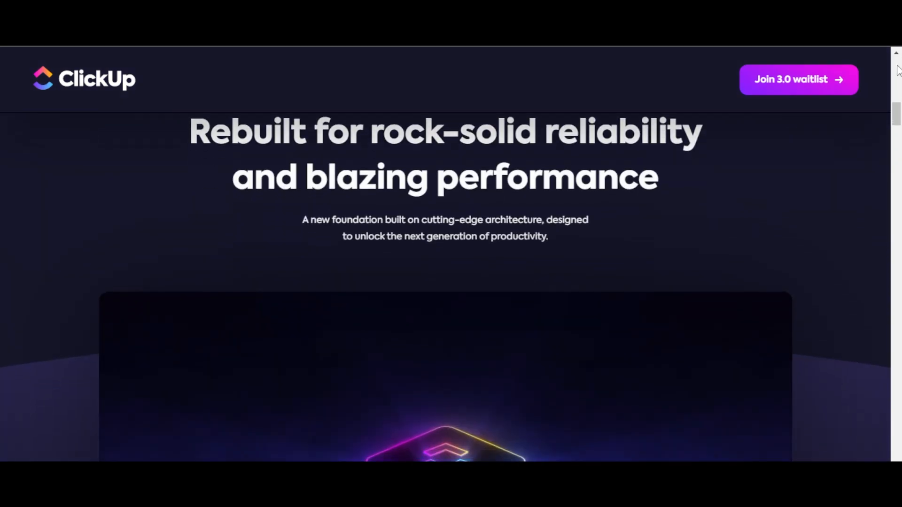
scroll(down, 3)
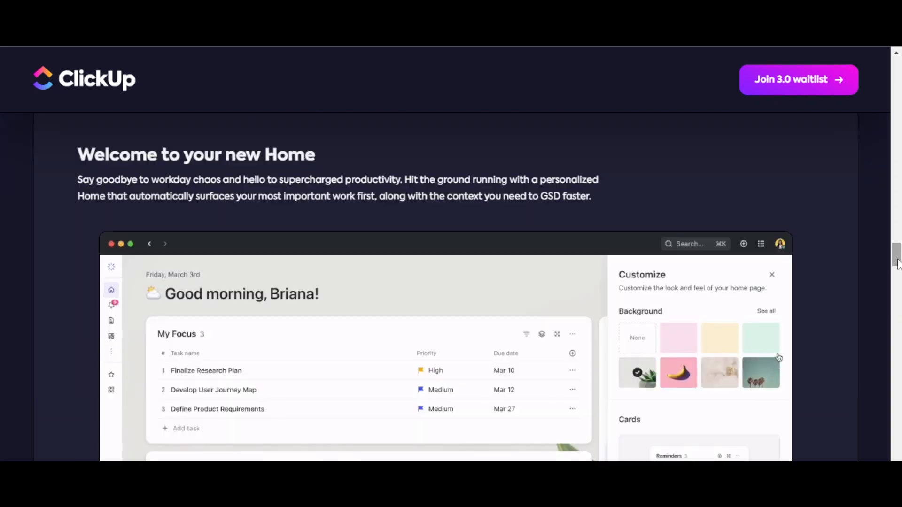
- Scroll the Home preview to reveal its Personal List and Comments panels
click(772, 274)
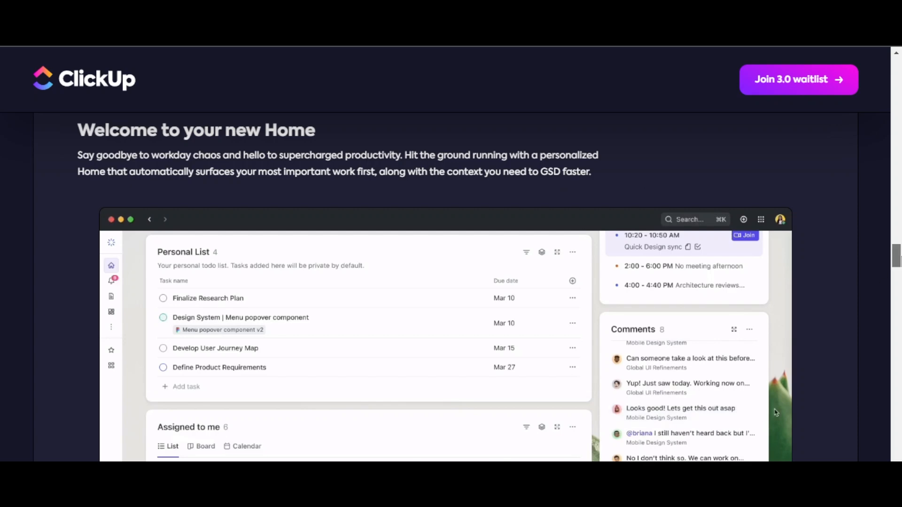
scroll(down, 3)
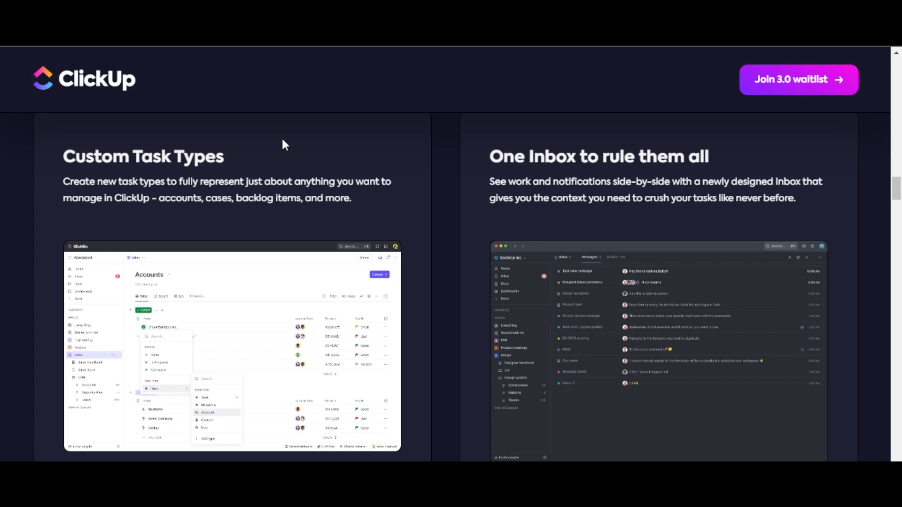
mouse_move(288, 142)
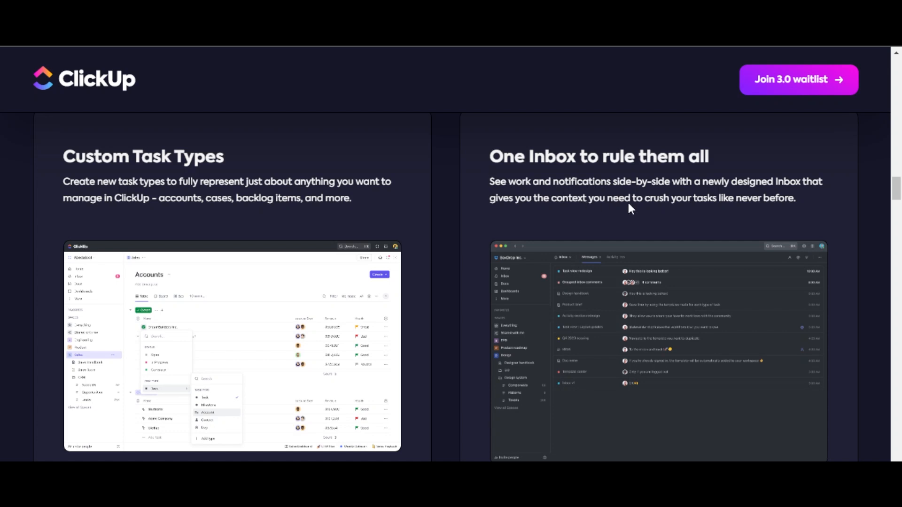
mouse_move(675, 208)
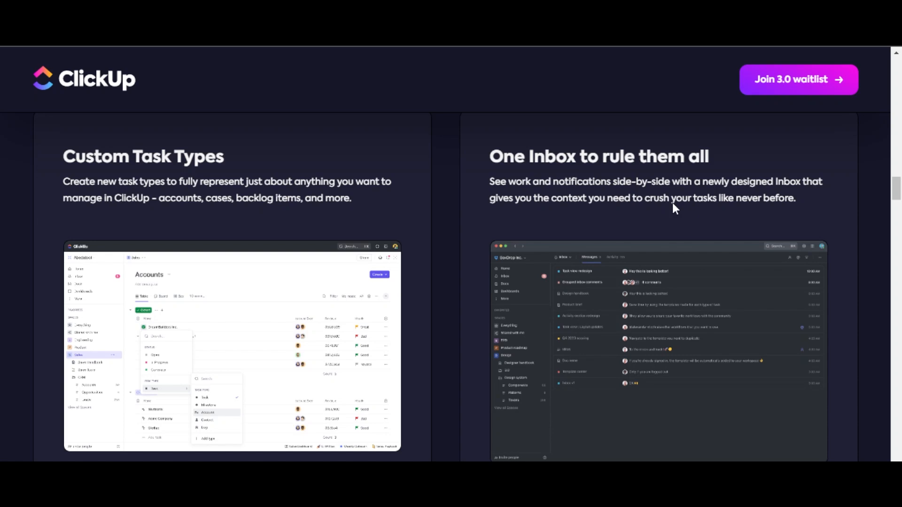
- Scroll to the Custom Task Types and One Inbox cards, reaching the Stunning new design heading
scroll(down, 3)
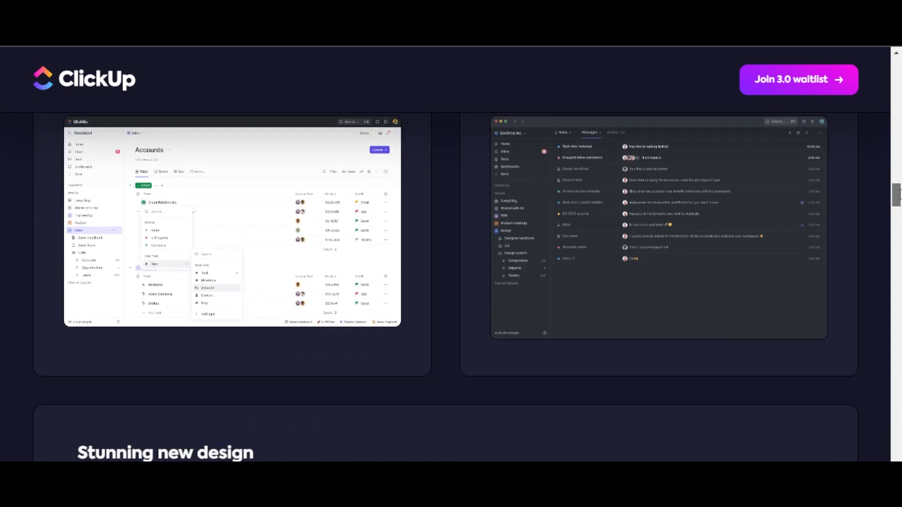
- Scroll through Stunning new design down to the Overviews and Hubs cards with their previews
scroll(down, 3)
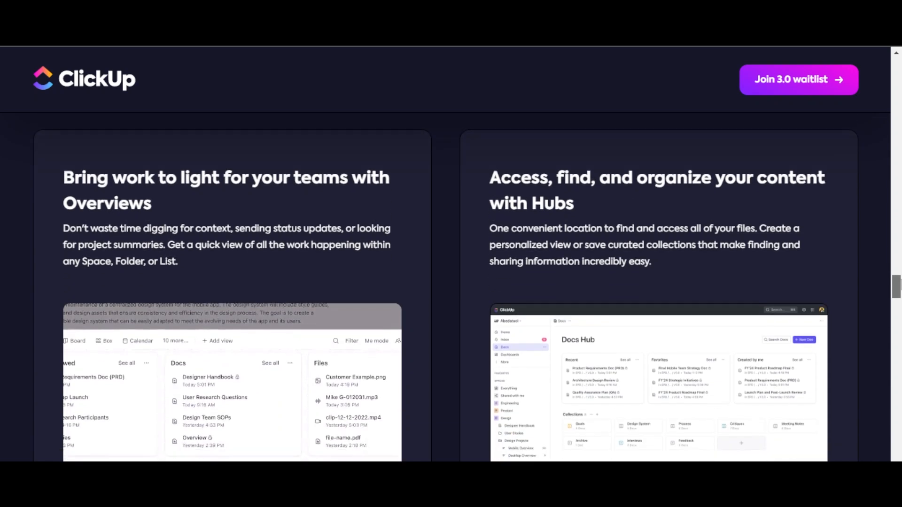
scroll(down, 3)
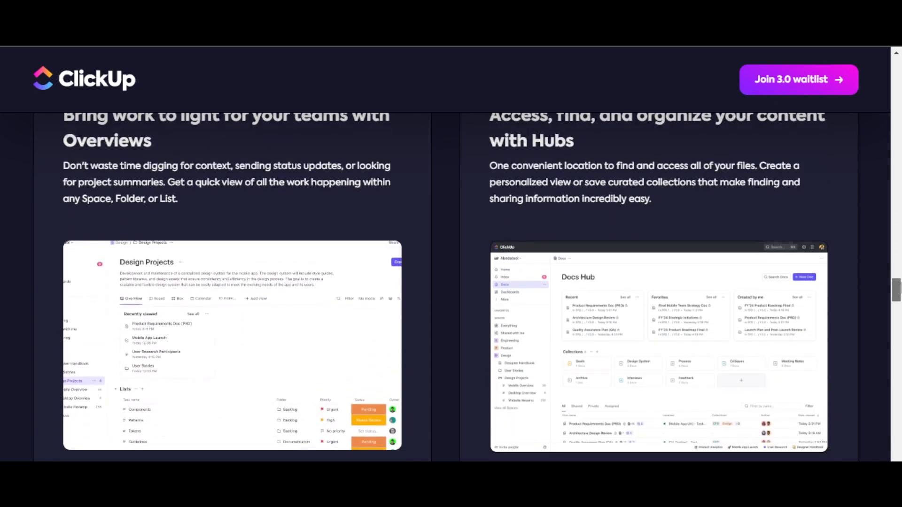
scroll(down, 3)
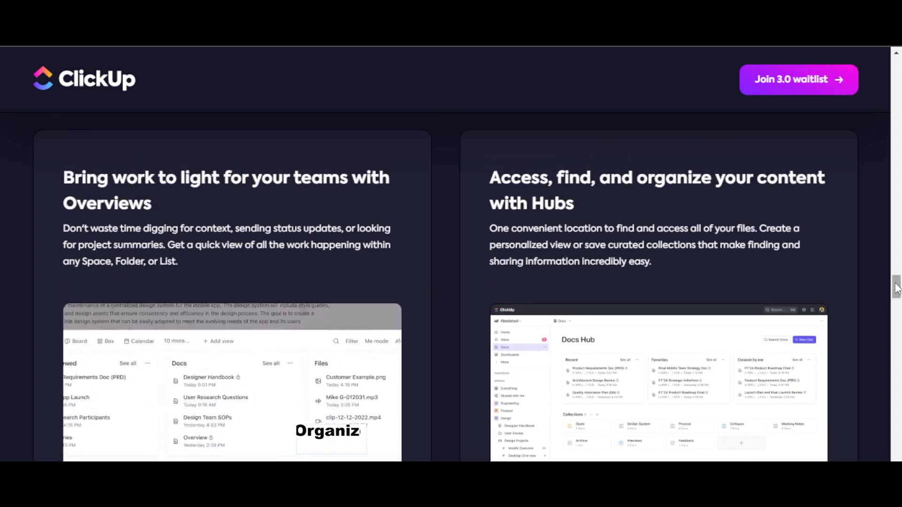
scroll(down, 3)
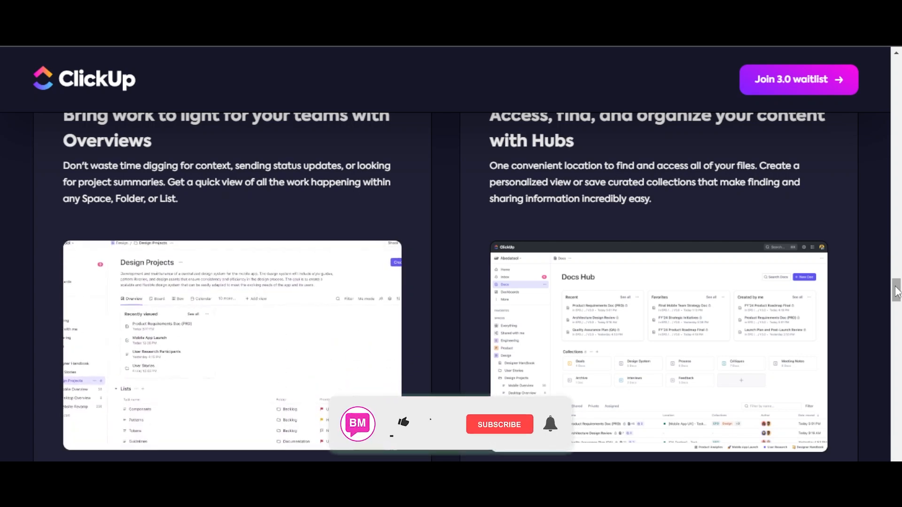
- Scroll into the 'But we didn't stop there' grid showing Command Center, App Center and Task View cards
scroll(down, 3)
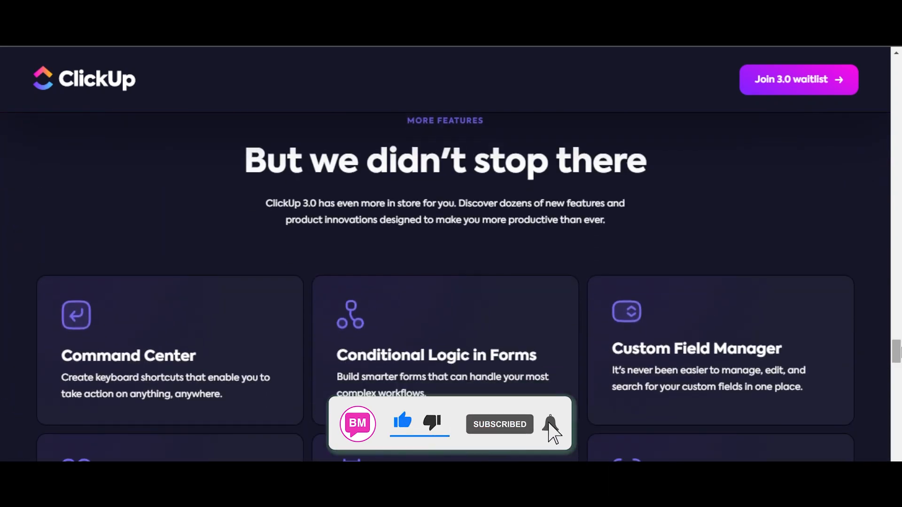
click(549, 424)
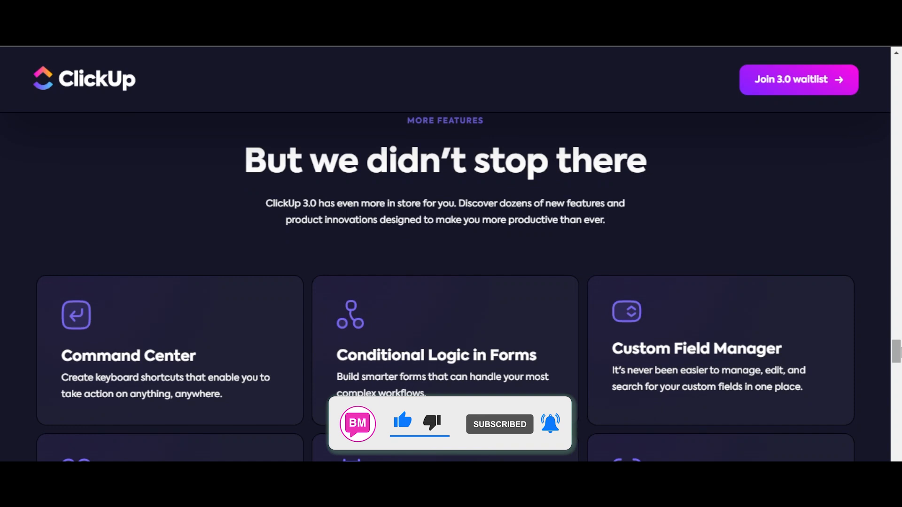
scroll(down, 3)
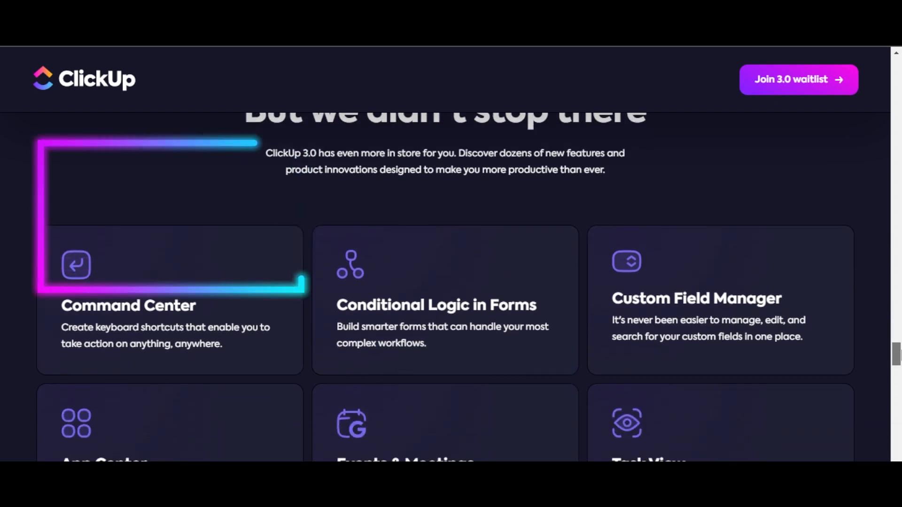
scroll(down, 3)
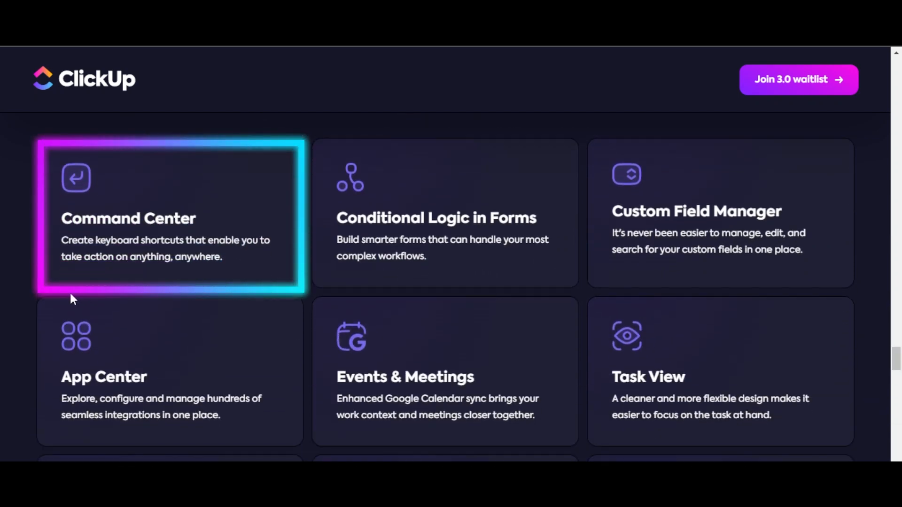
mouse_move(240, 256)
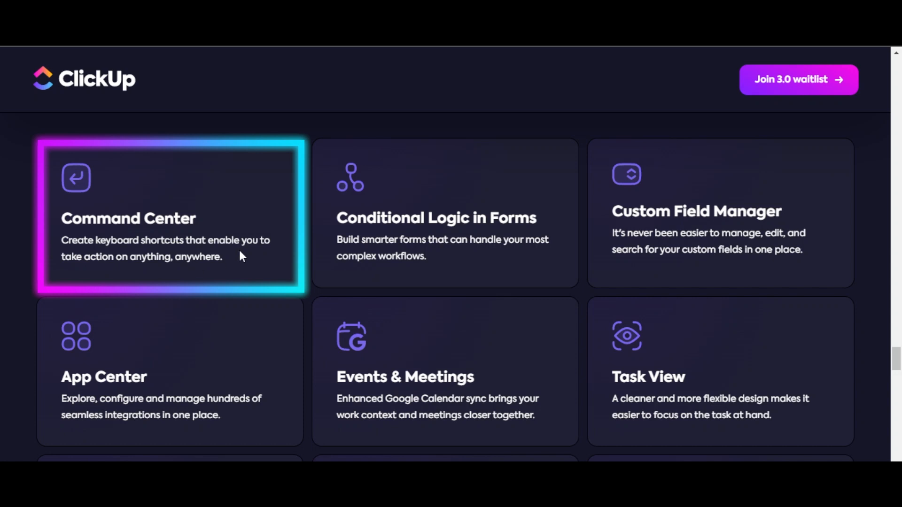
mouse_move(385, 234)
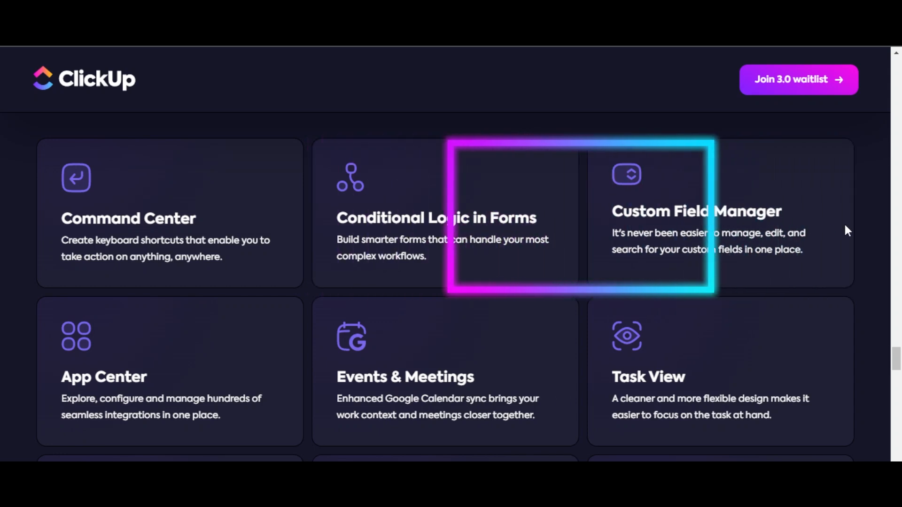
scroll(down, 3)
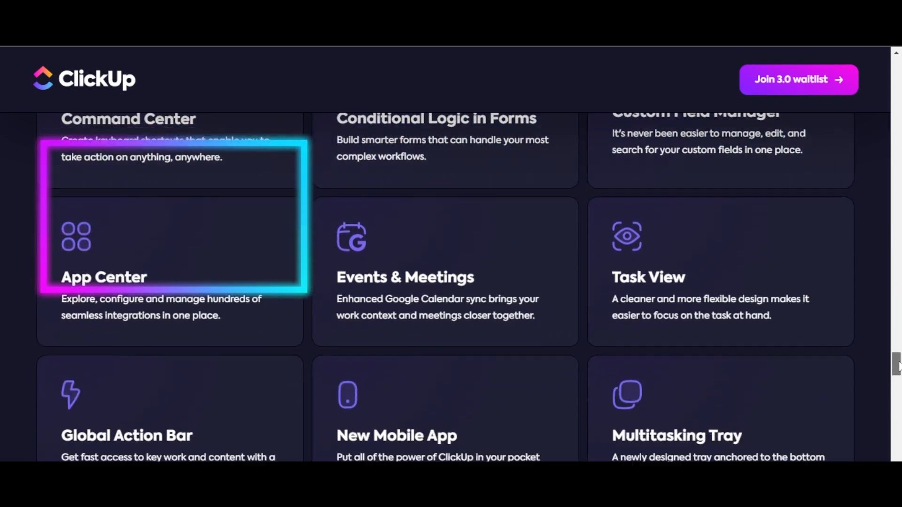
- Scroll the feature grid to the Global Action Bar, Whiteboards, Sidebar and Collaboration Engine cards
scroll(down, 3)
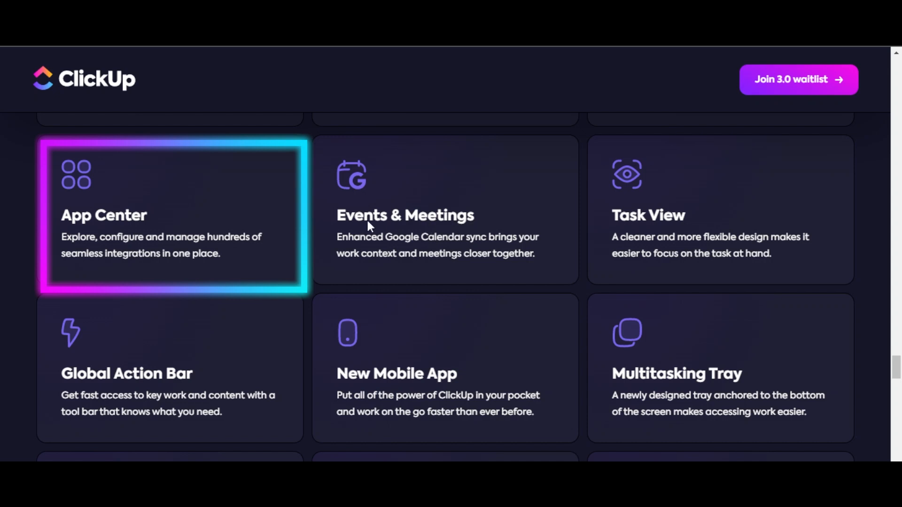
mouse_move(423, 234)
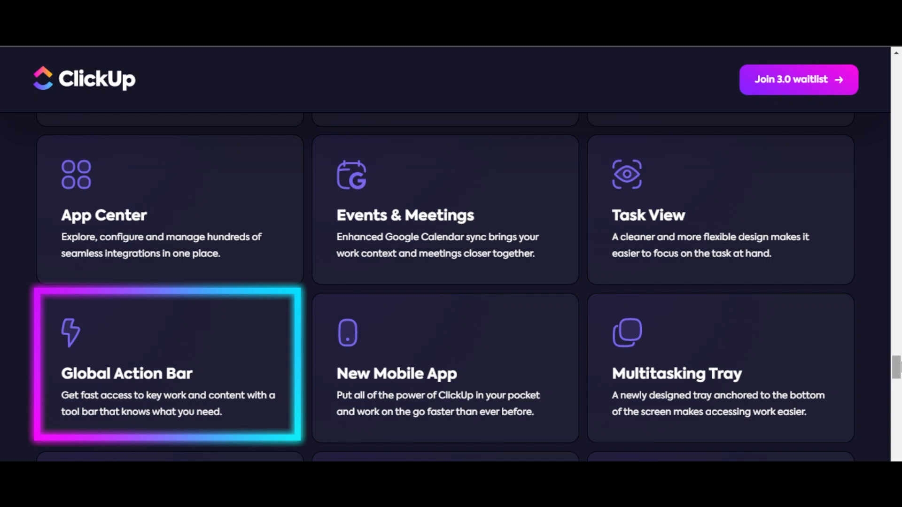
scroll(down, 3)
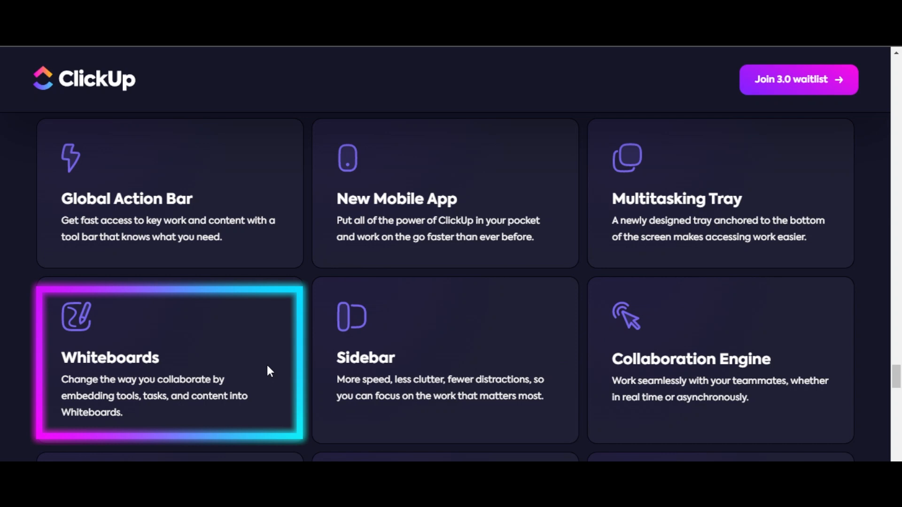
mouse_move(666, 366)
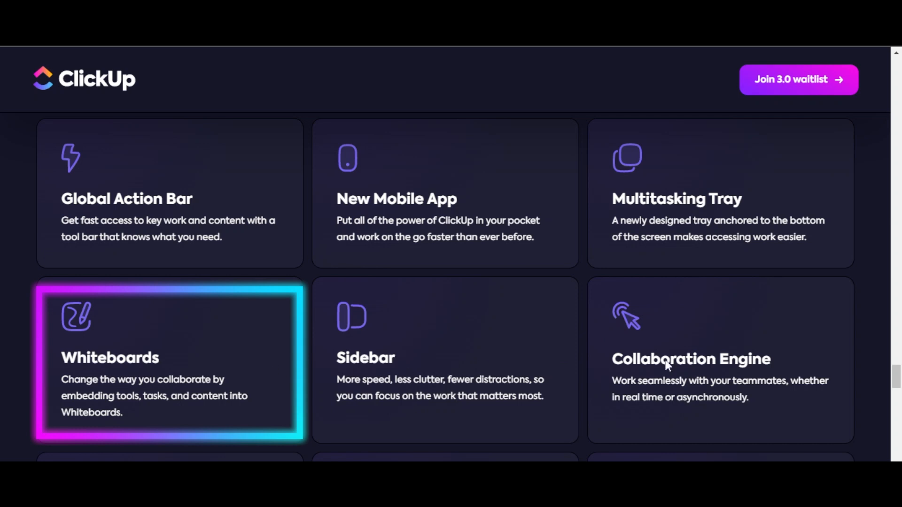
- Scroll past the Table View, Automations and Sprints cards, ending back at Custom Task Types and Inbox
scroll(down, 3)
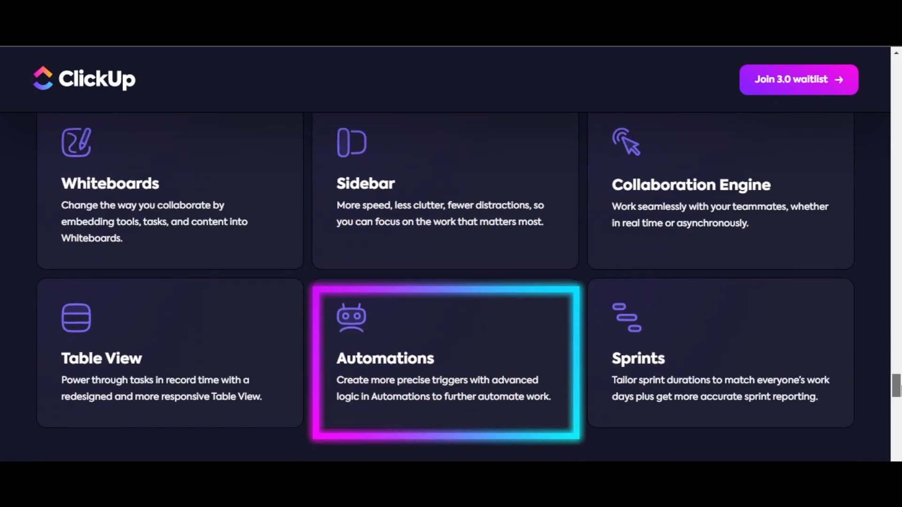
scroll(down, 3)
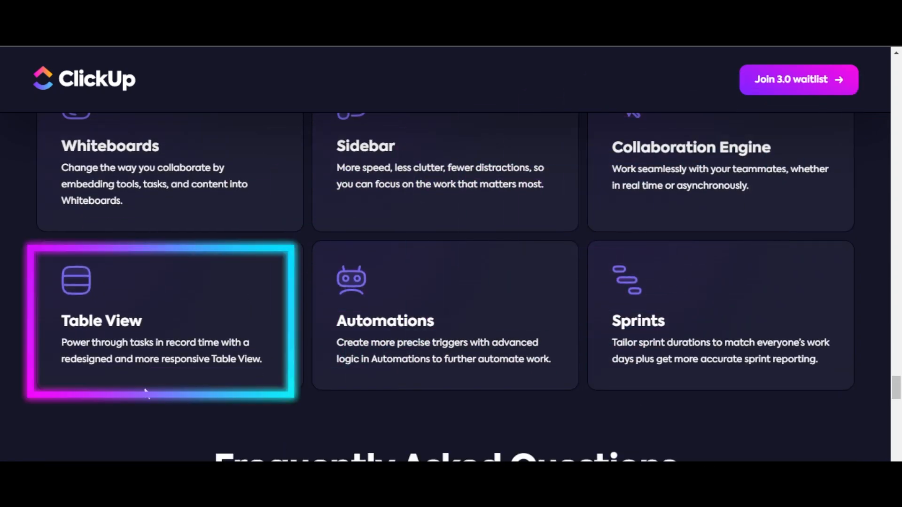
mouse_move(127, 372)
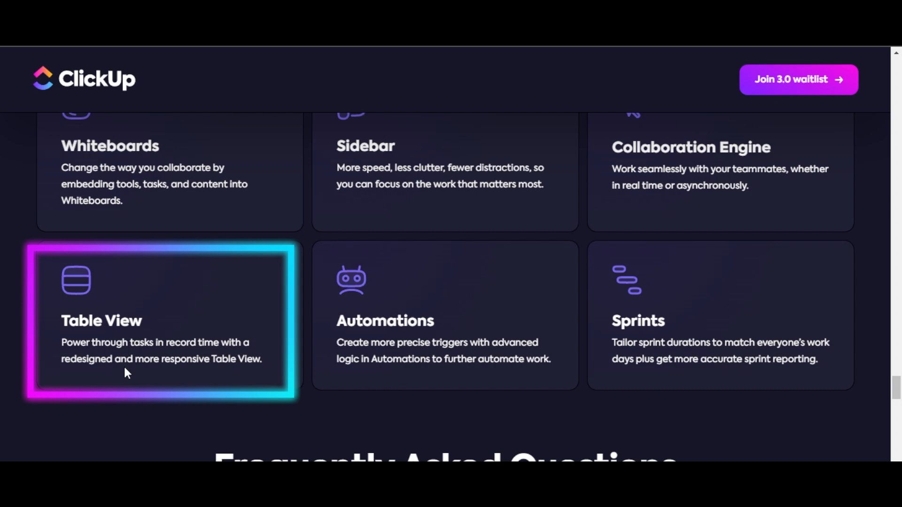
mouse_move(173, 370)
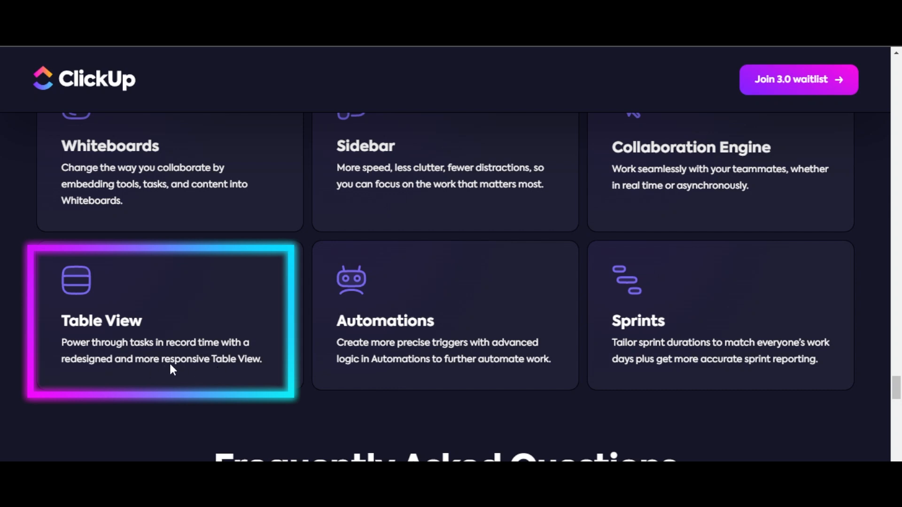
mouse_move(104, 335)
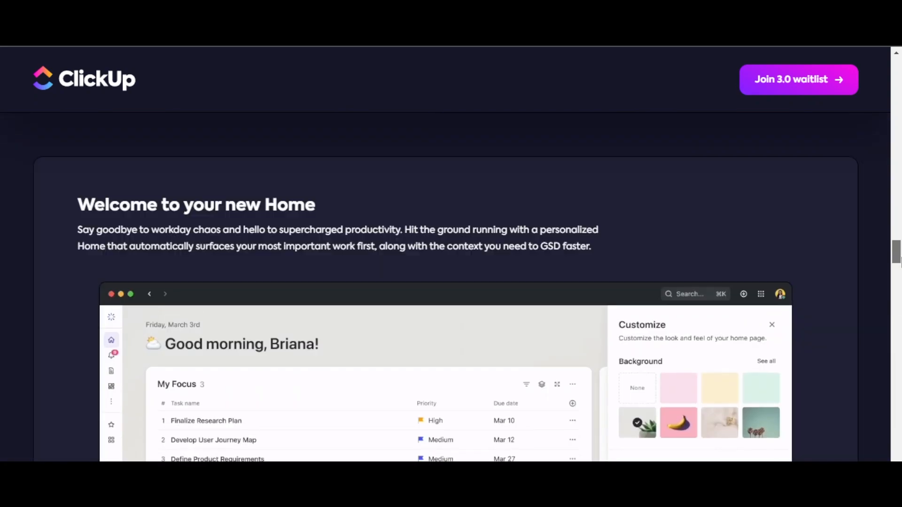
scroll(down, 3)
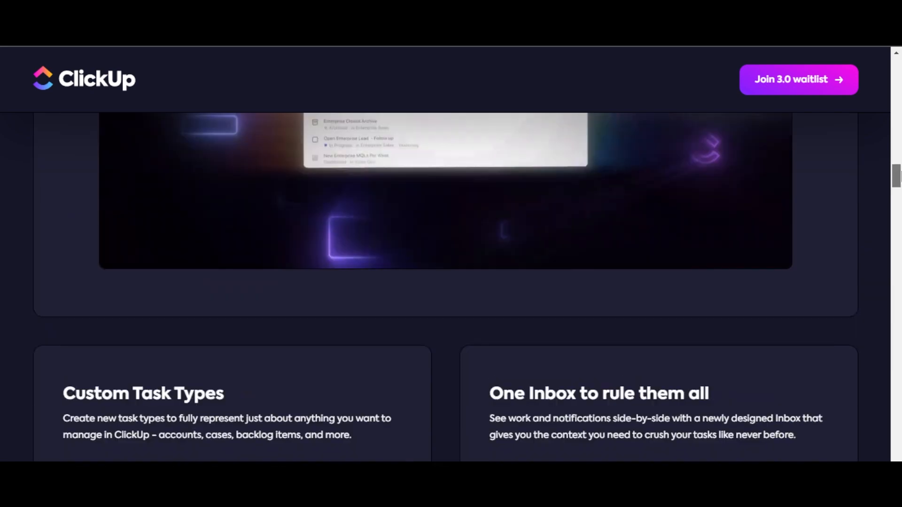